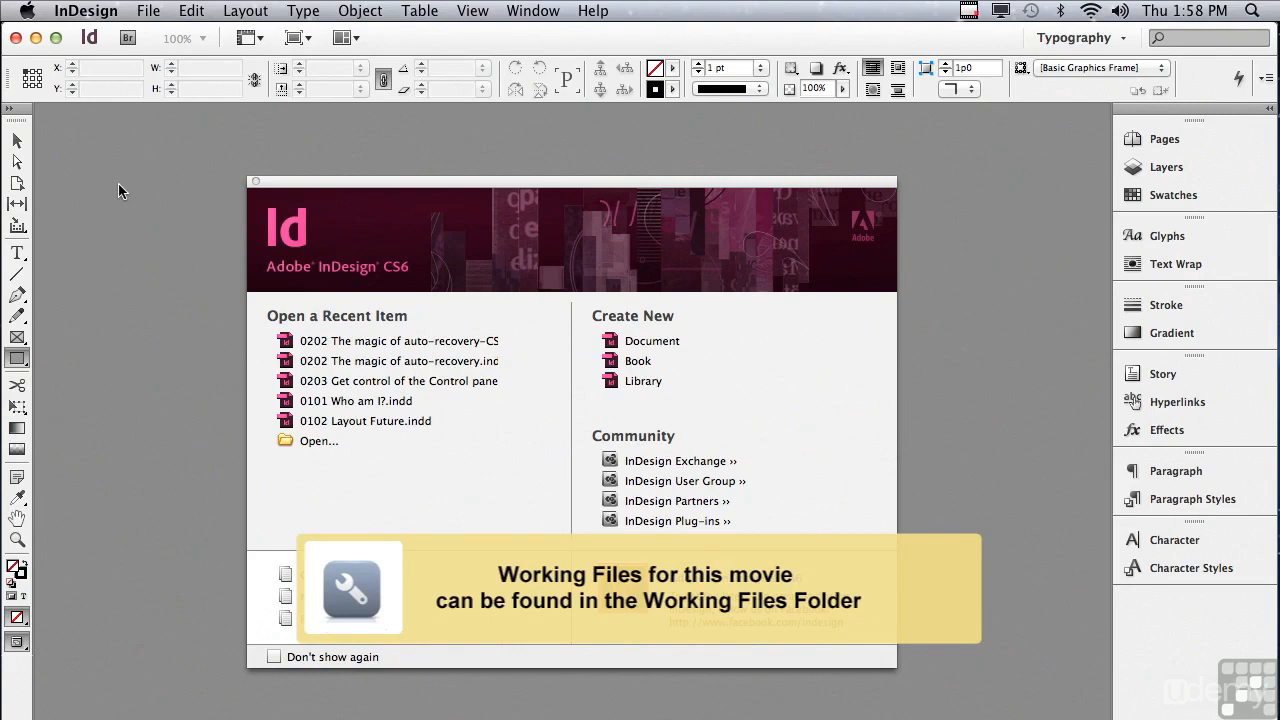
mouse_move(168, 8)
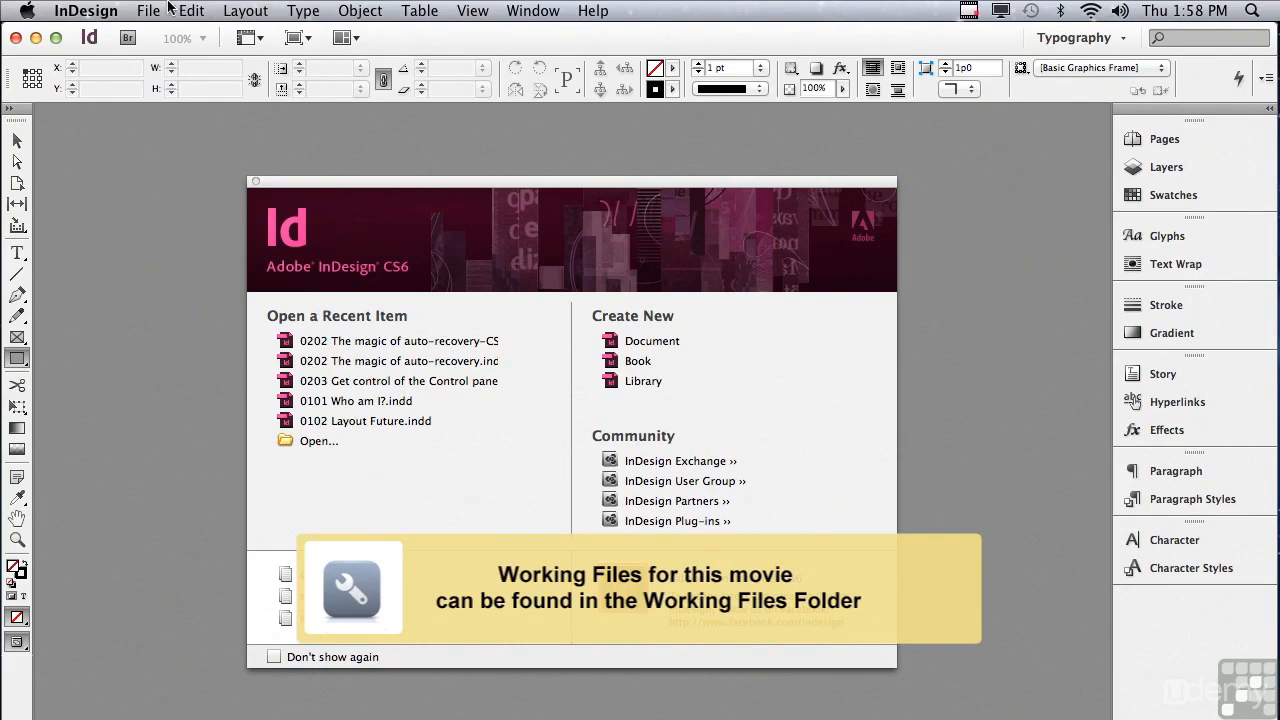
Open '0202 The magic of auto-recovery-CS6.indd' from the InDesign CS6 Sample Layouts folder
click(148, 12)
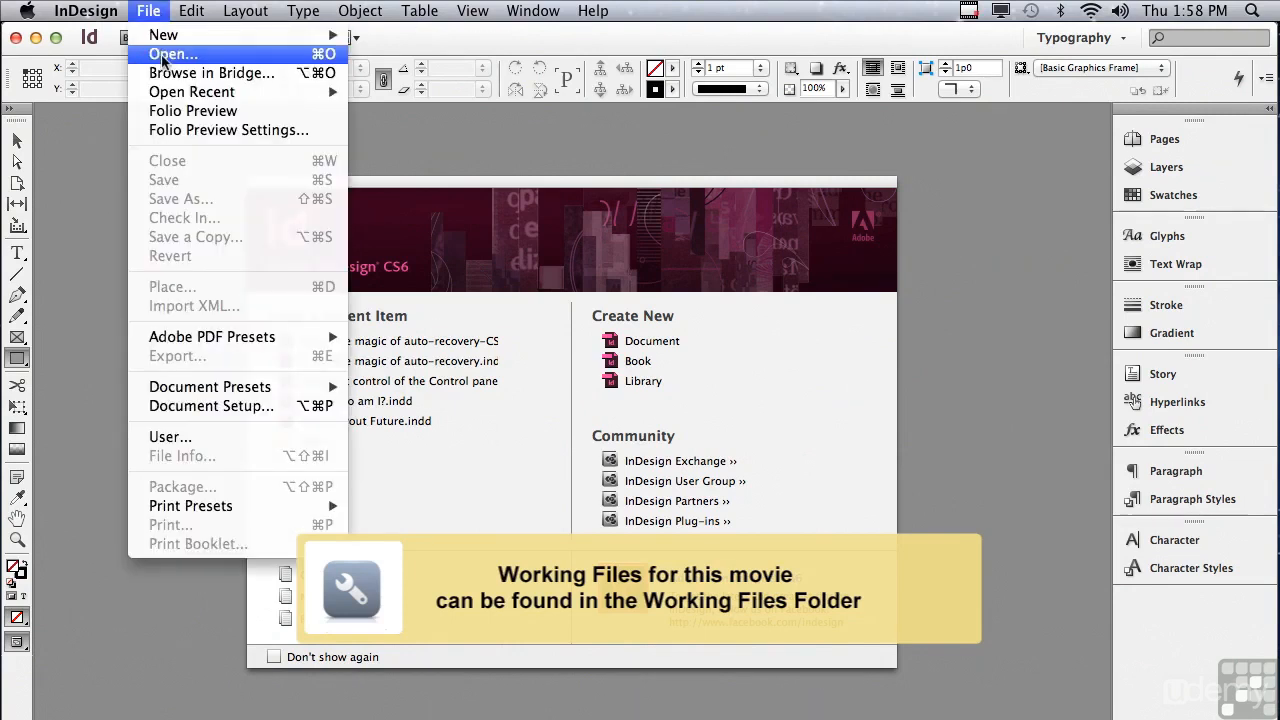
click(172, 54)
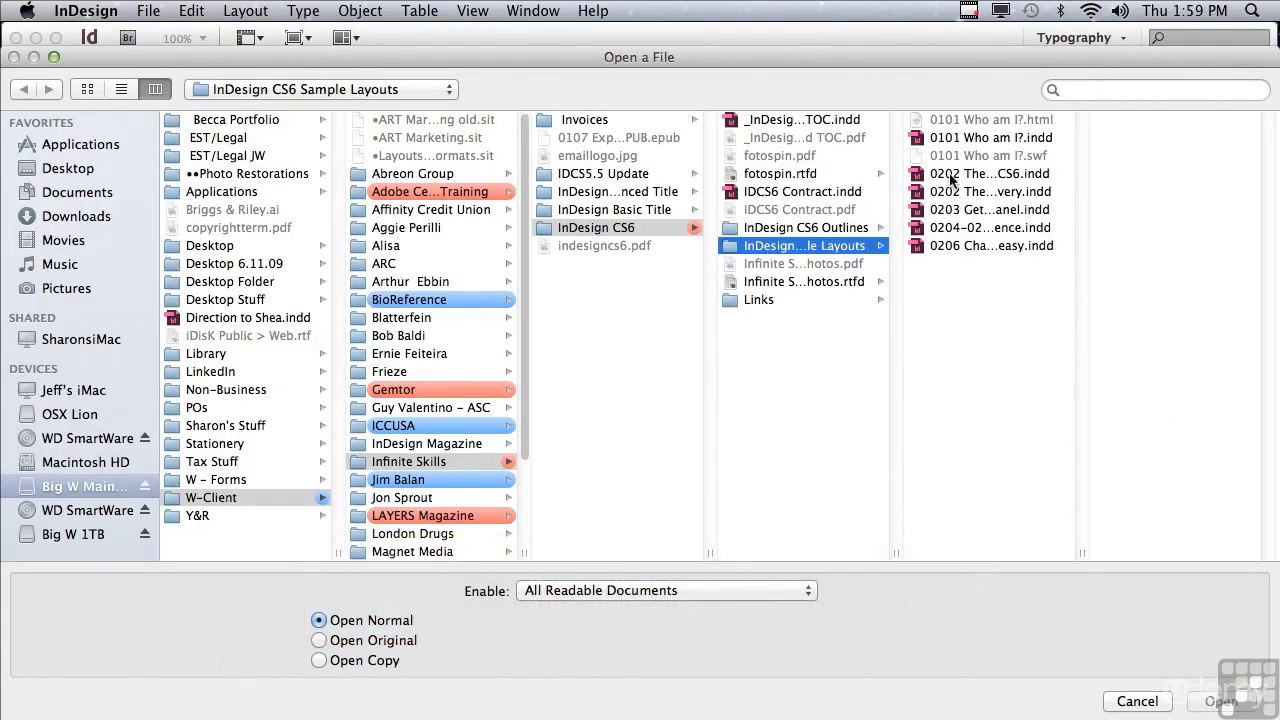
click(990, 172)
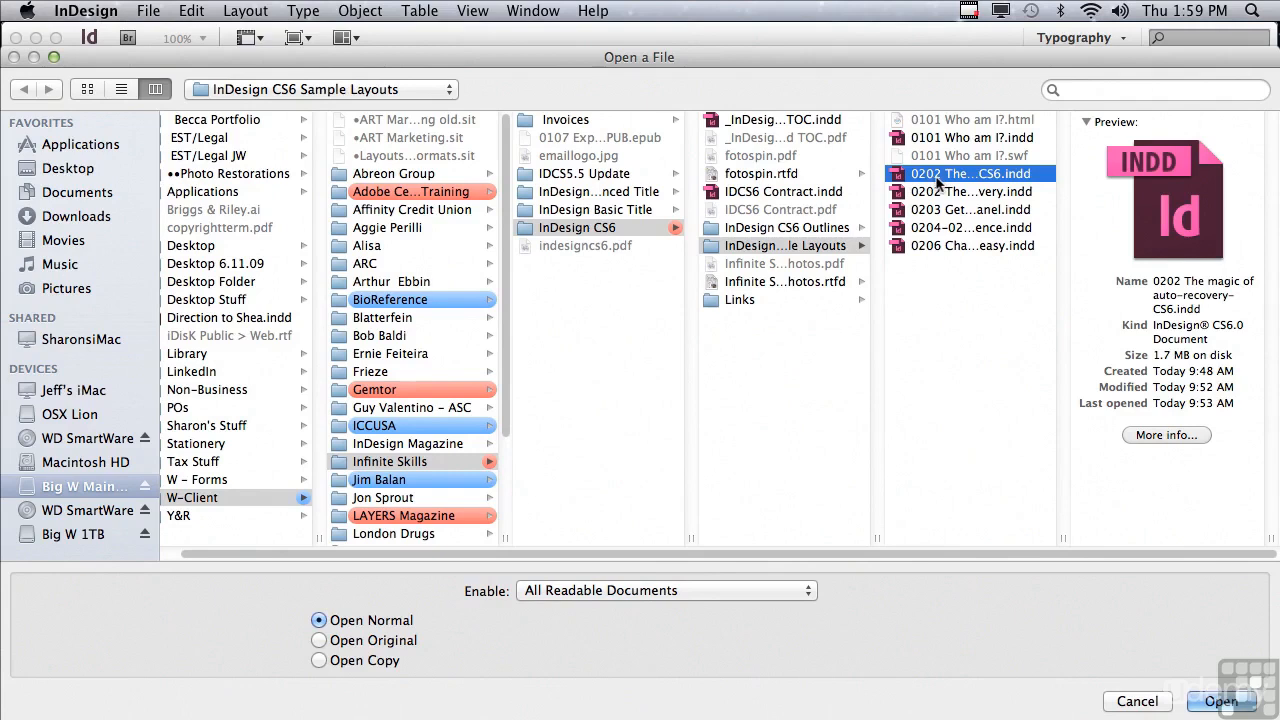
mouse_move(970, 172)
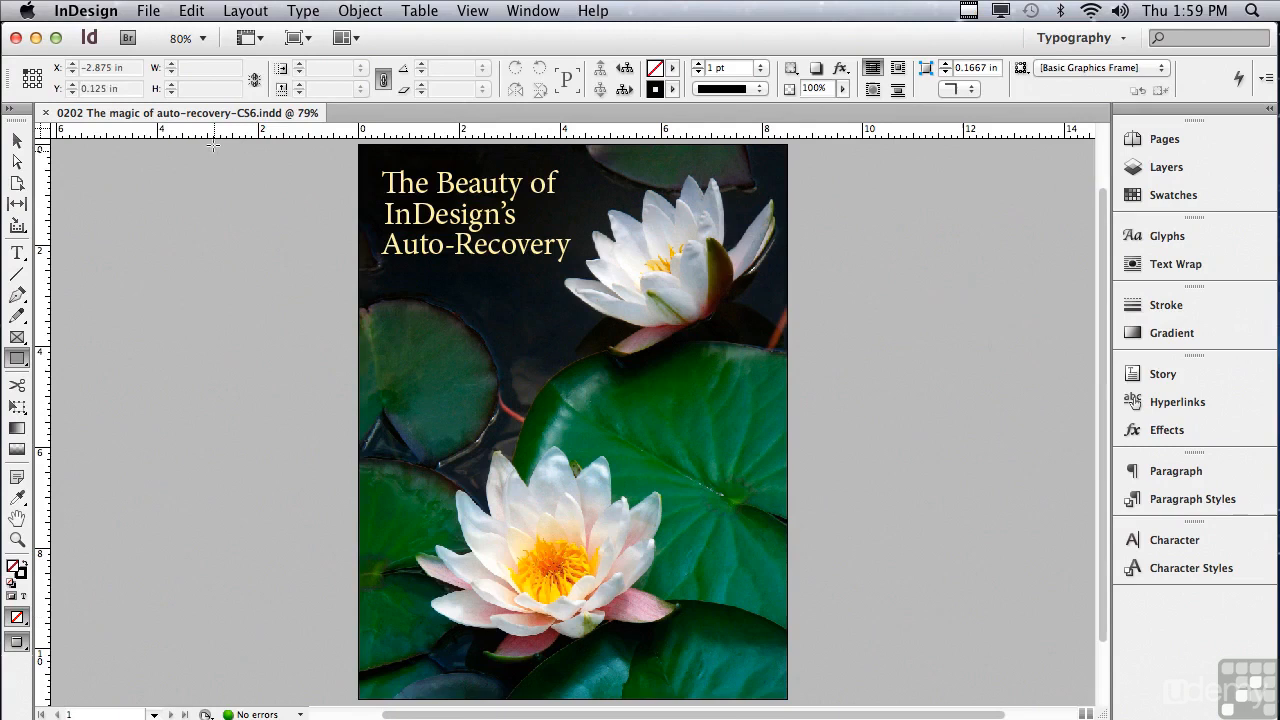
click(148, 12)
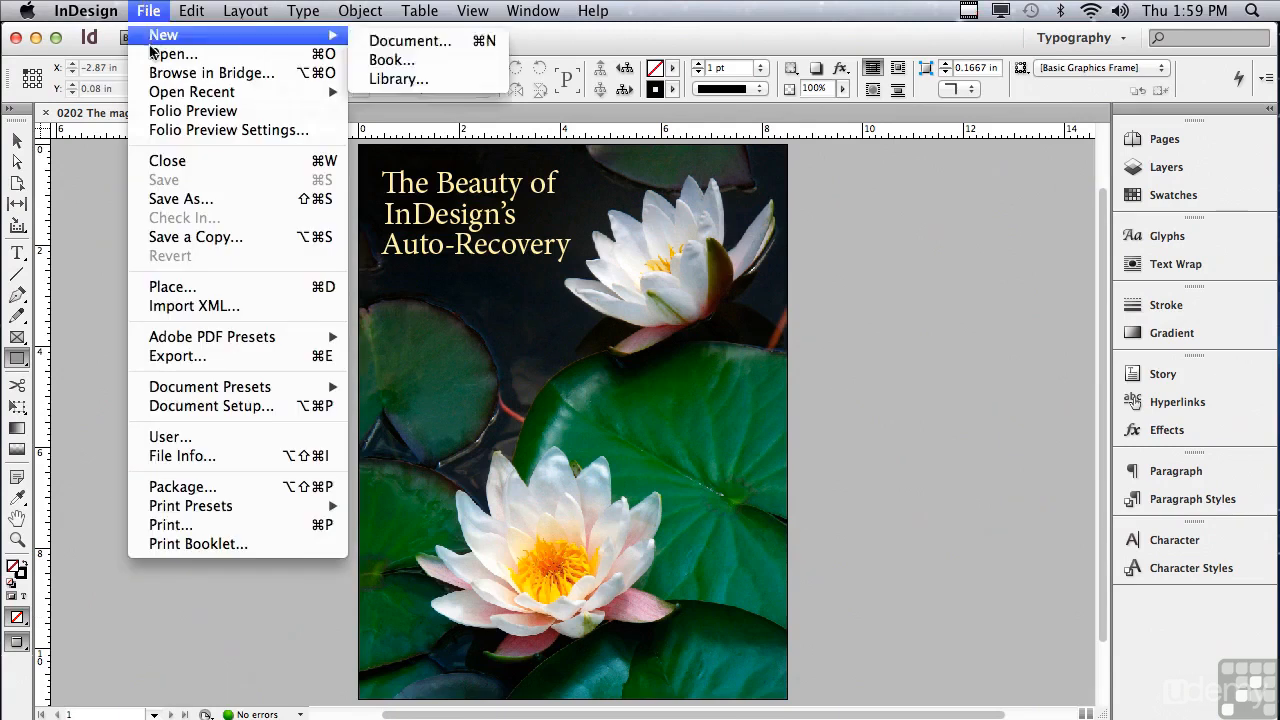
click(172, 54)
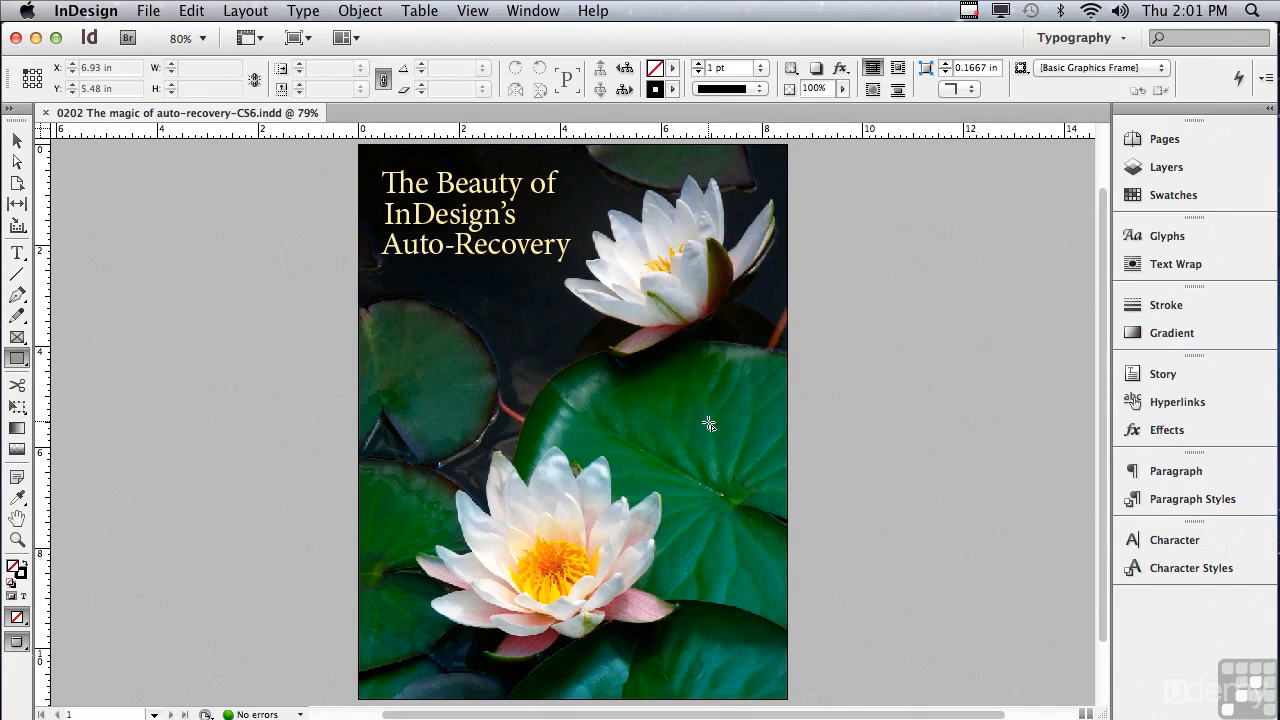
mouse_move(400, 298)
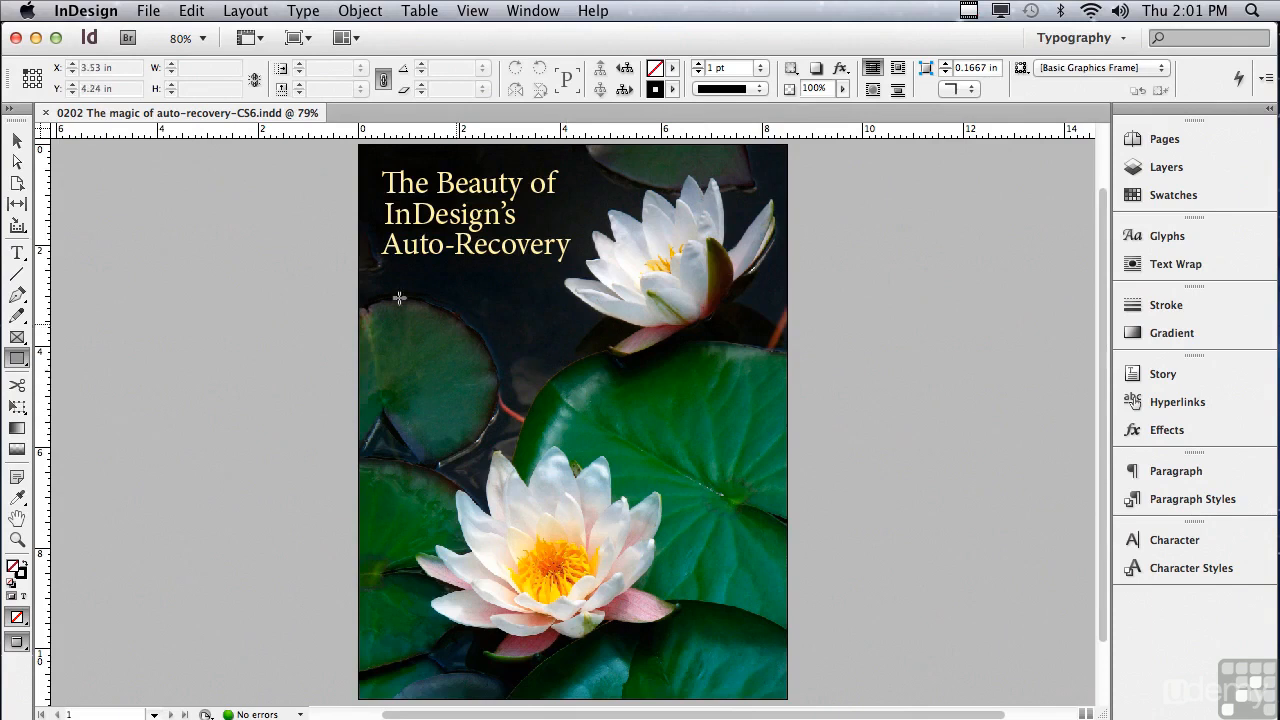
mouse_move(16, 140)
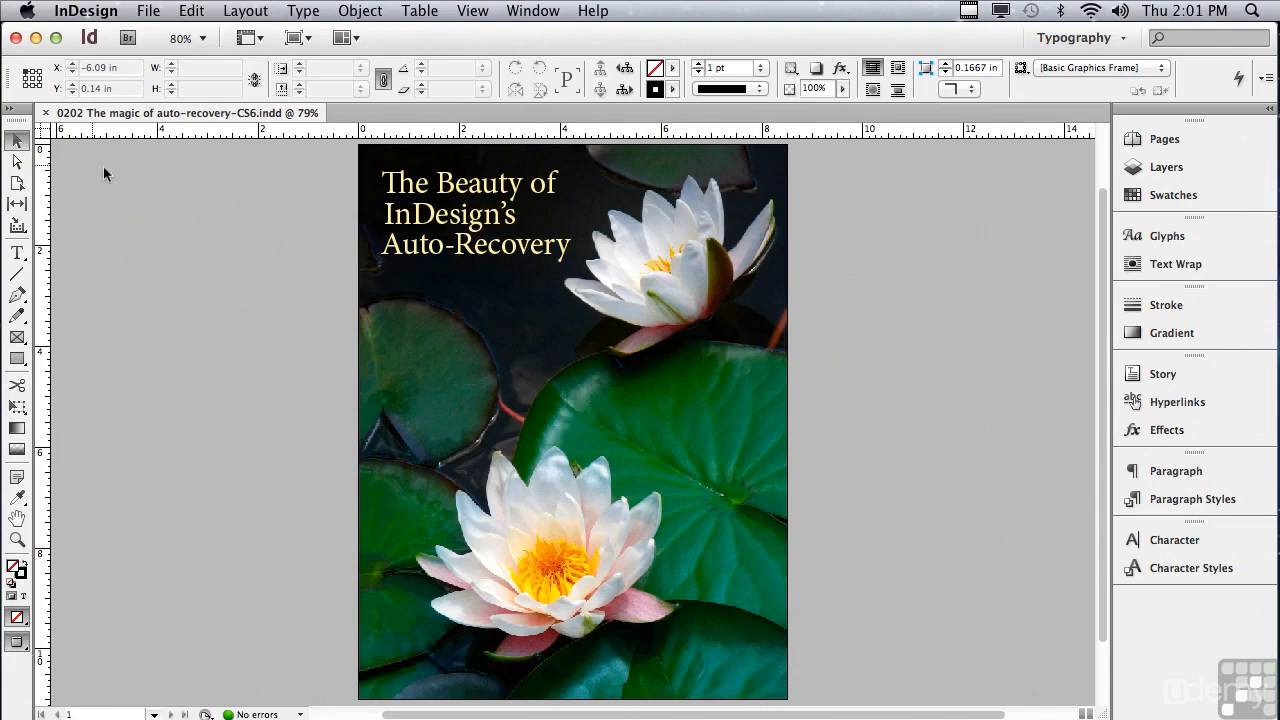
Drag the headline text frame down to the left margin above the lower lily, then begin a frame at top left
click(470, 212)
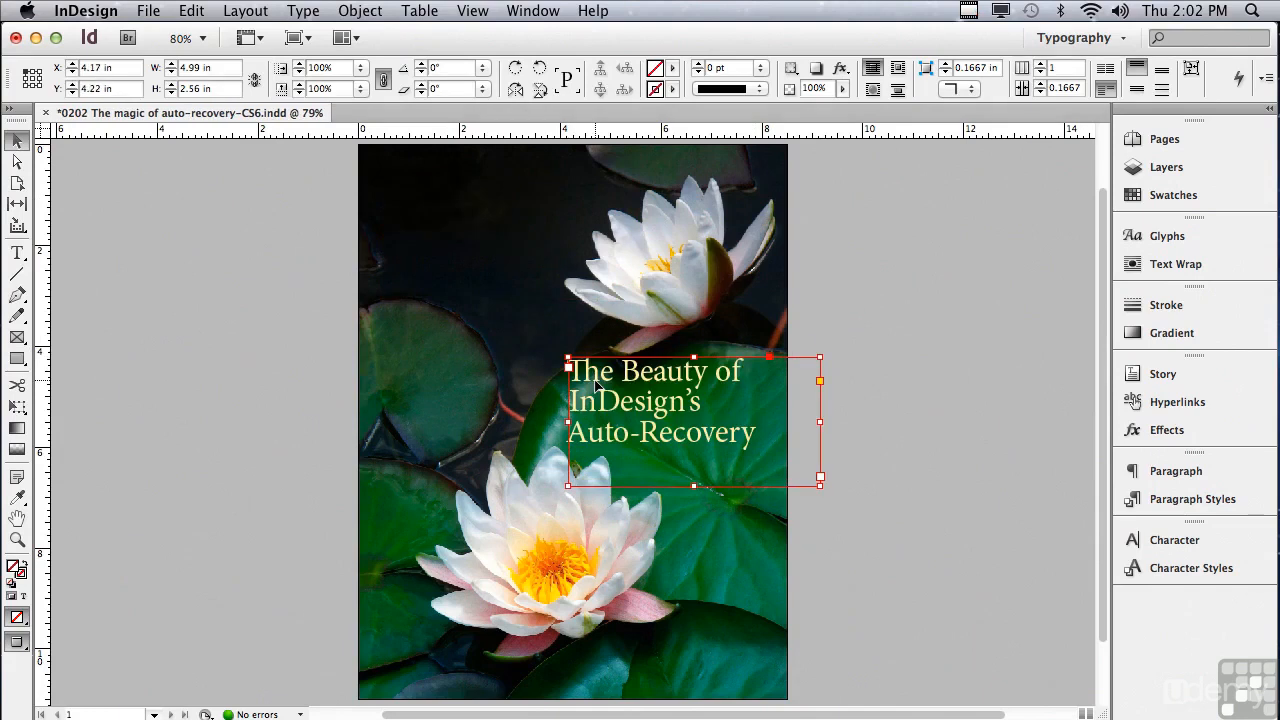
drag(690, 420, 460, 410)
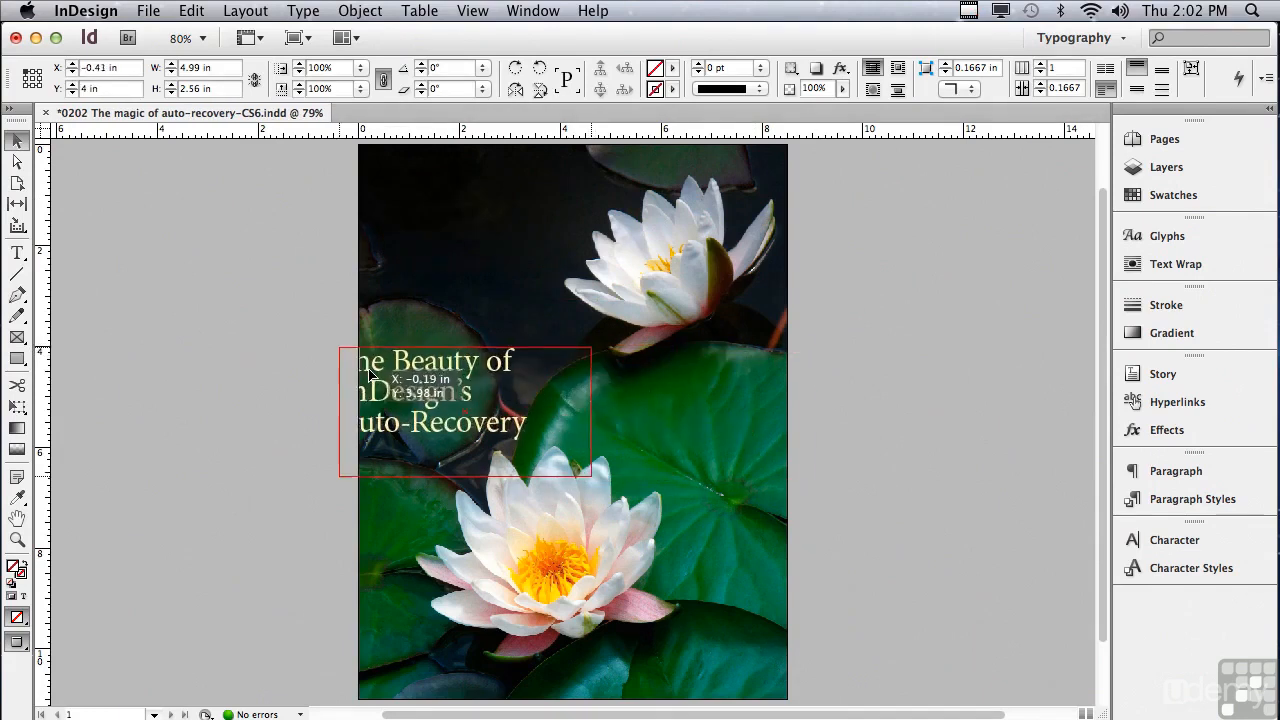
drag(420, 410, 500, 418)
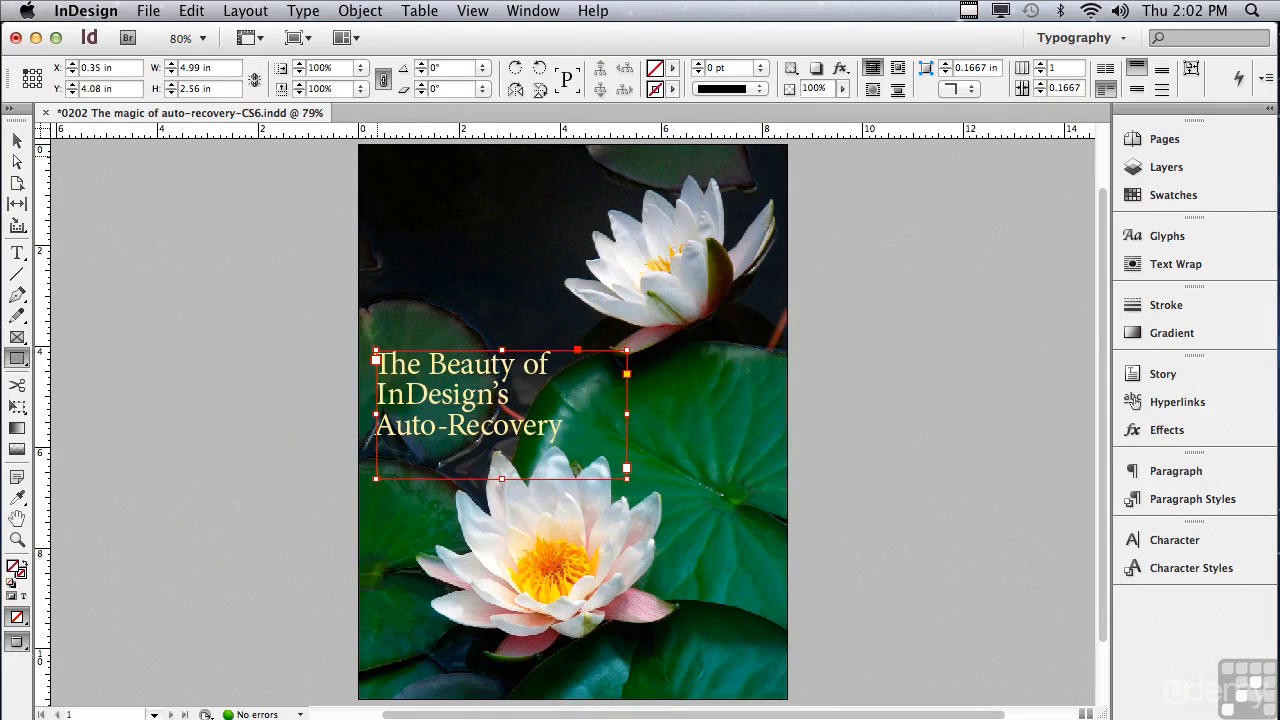
drag(376, 156, 510, 264)
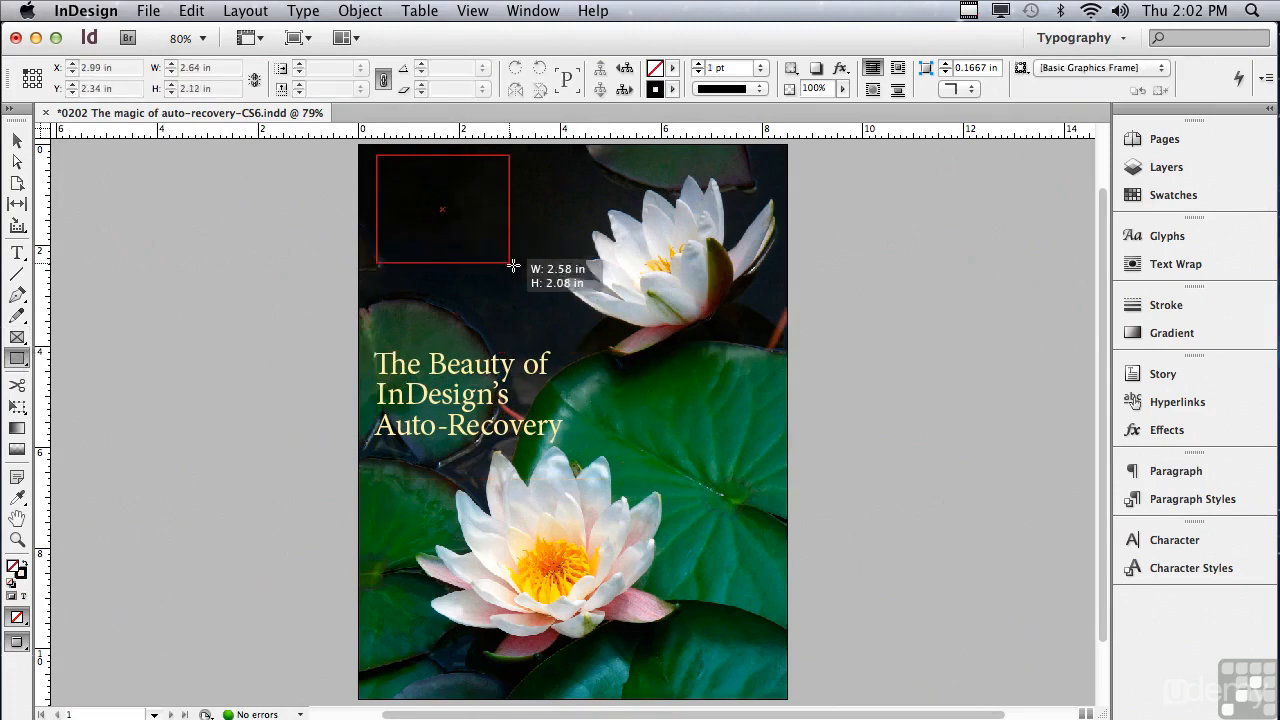
Draw a rectangular frame in the top-left corner and apply a fill swatch from the Control panel
drag(512, 264, 552, 292)
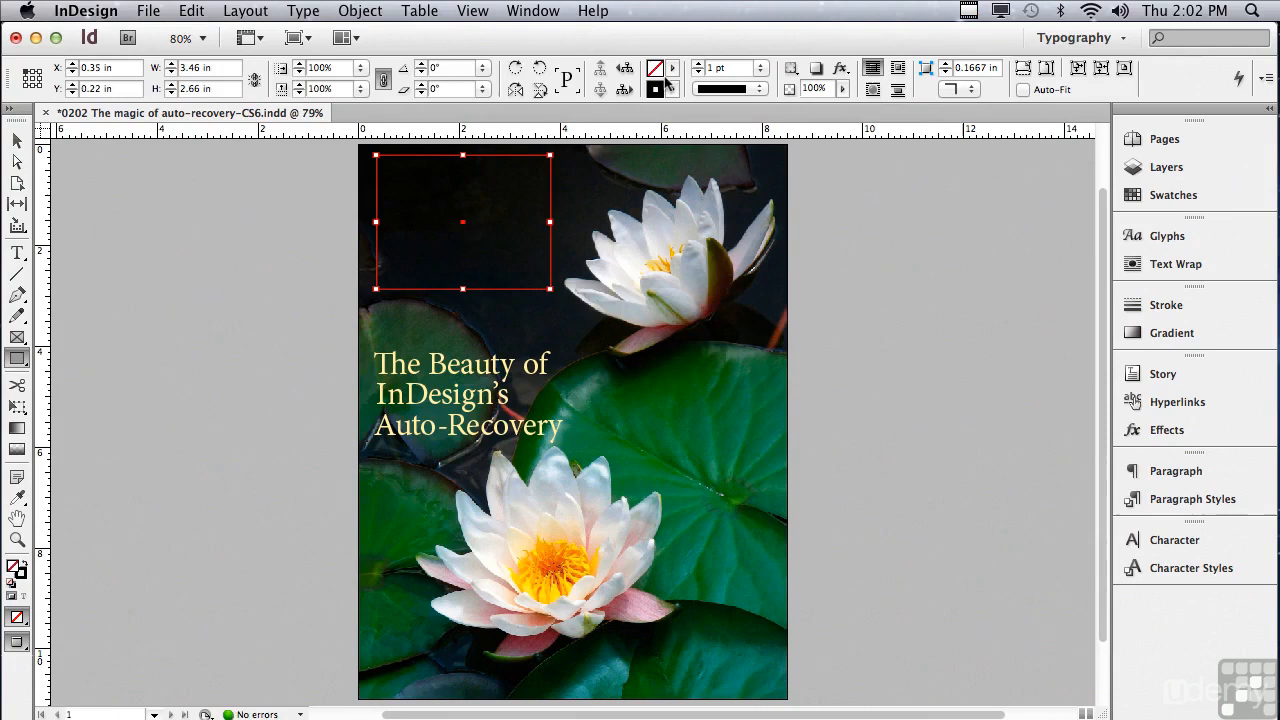
mouse_move(656, 68)
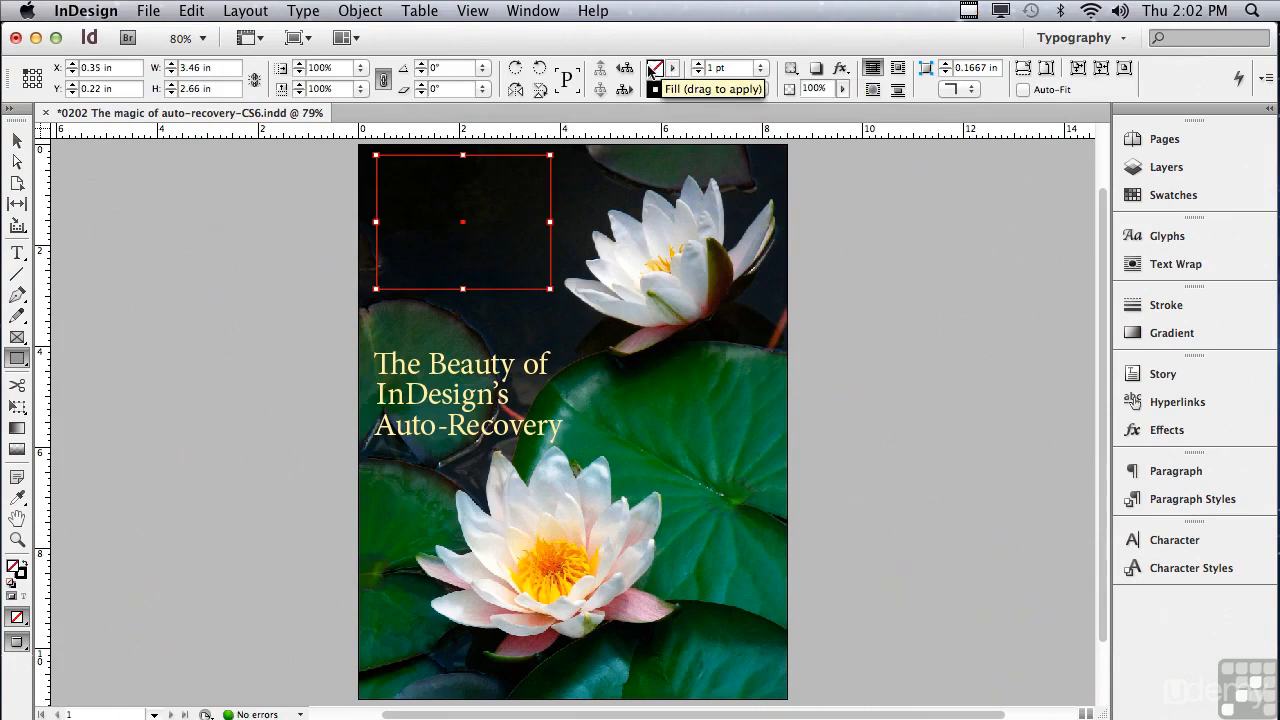
click(680, 68)
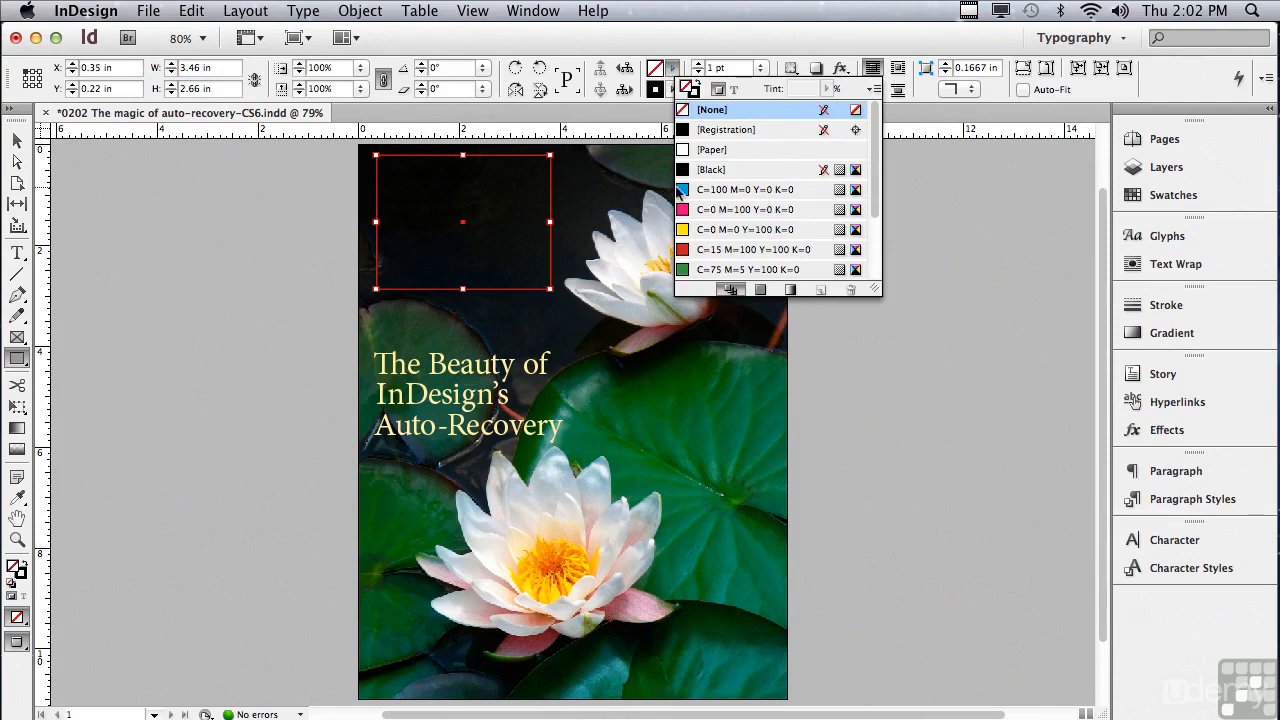
click(744, 188)
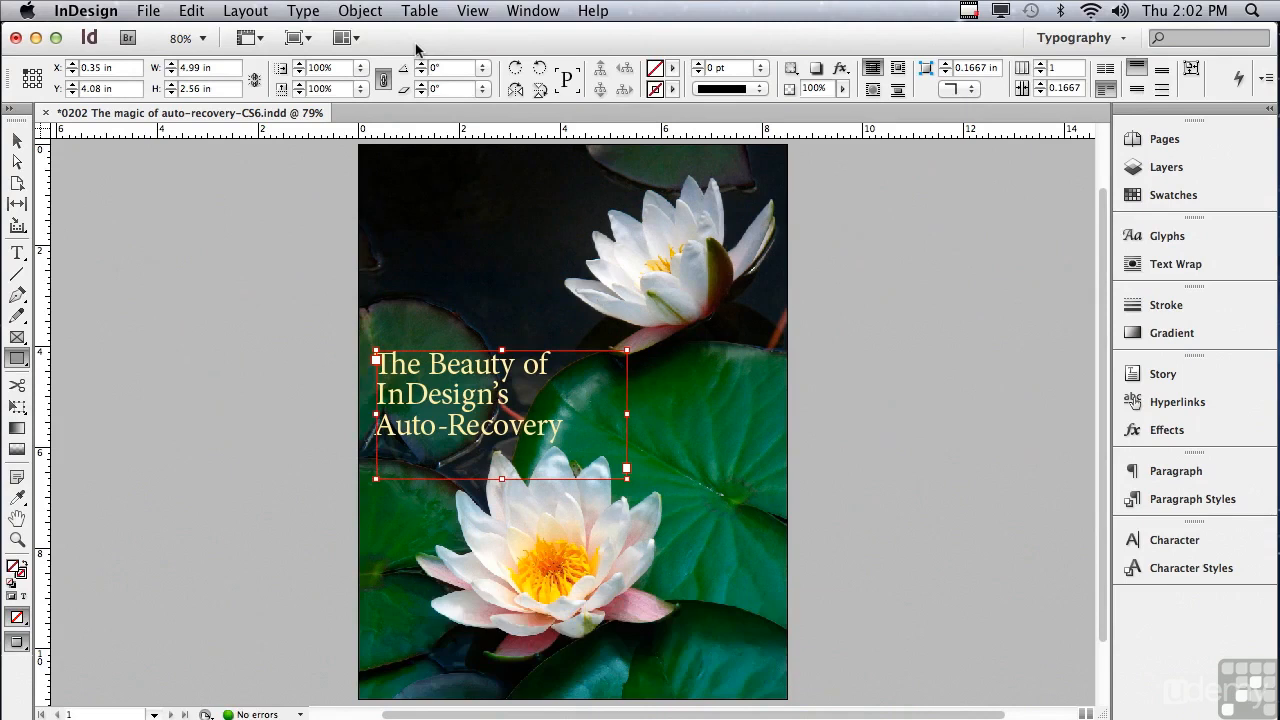
Return the headline to its original top-left position above the upper lily
drag(500, 412, 508, 232)
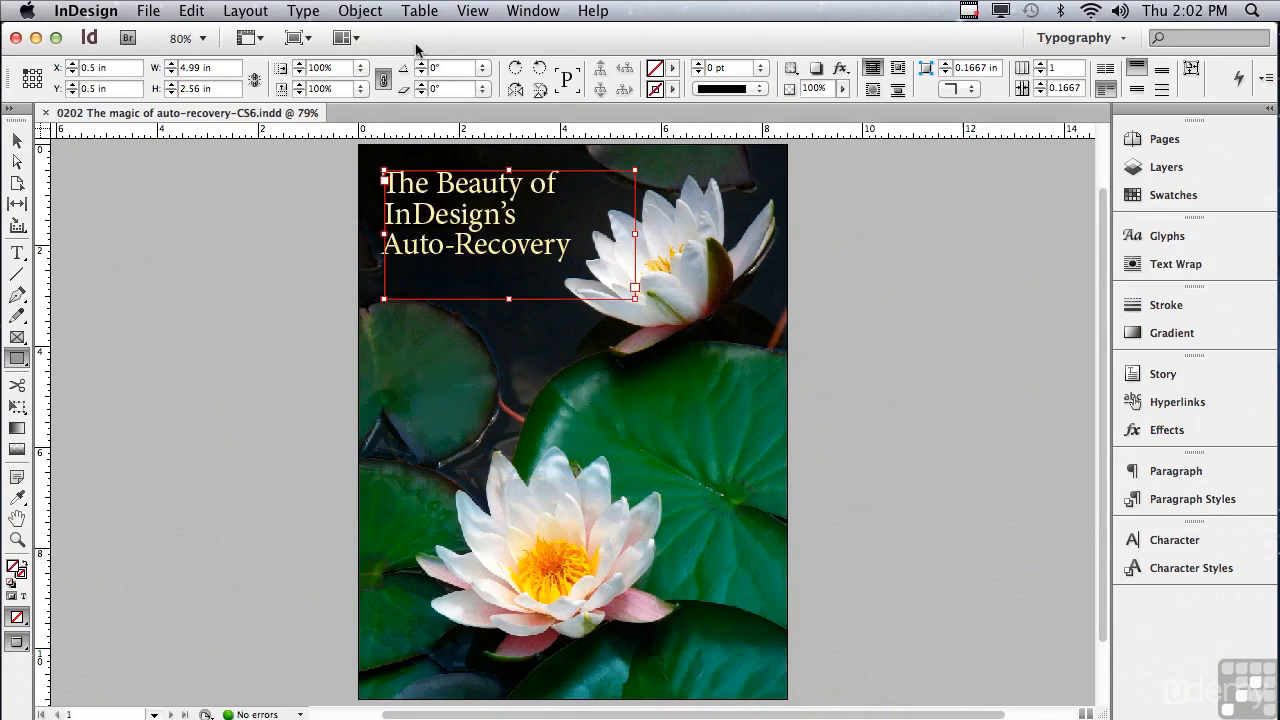